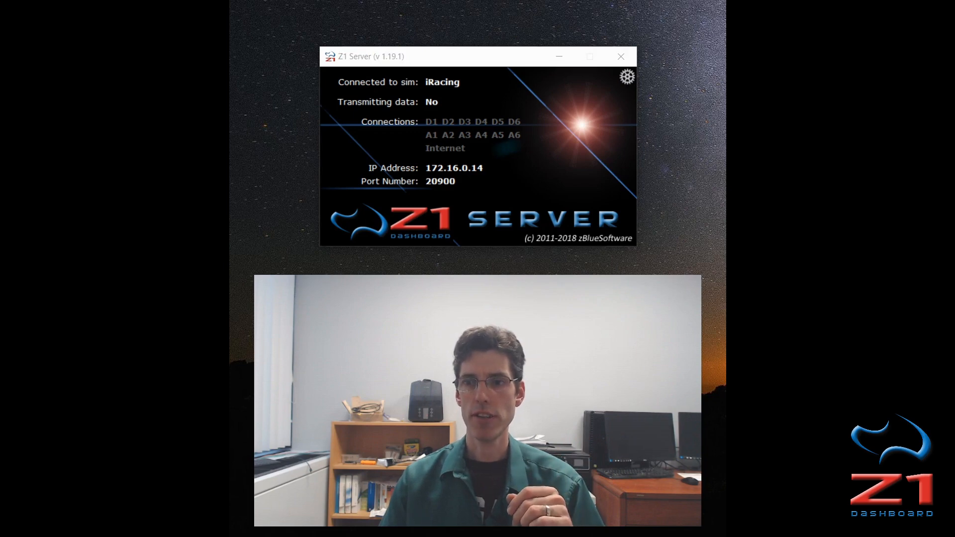
# Open Z1 Server Settings on the Internet streaming page
pyautogui.click(627, 76)
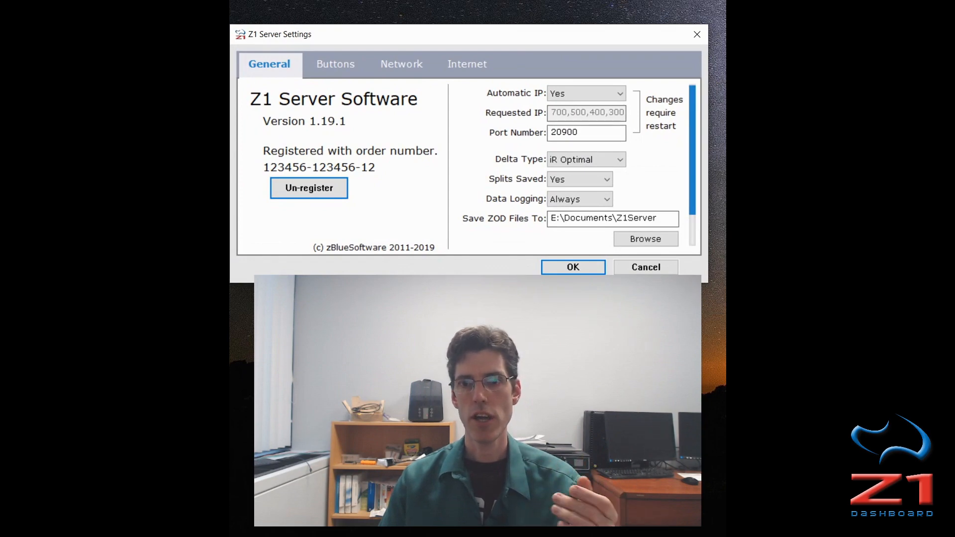
pyautogui.click(467, 64)
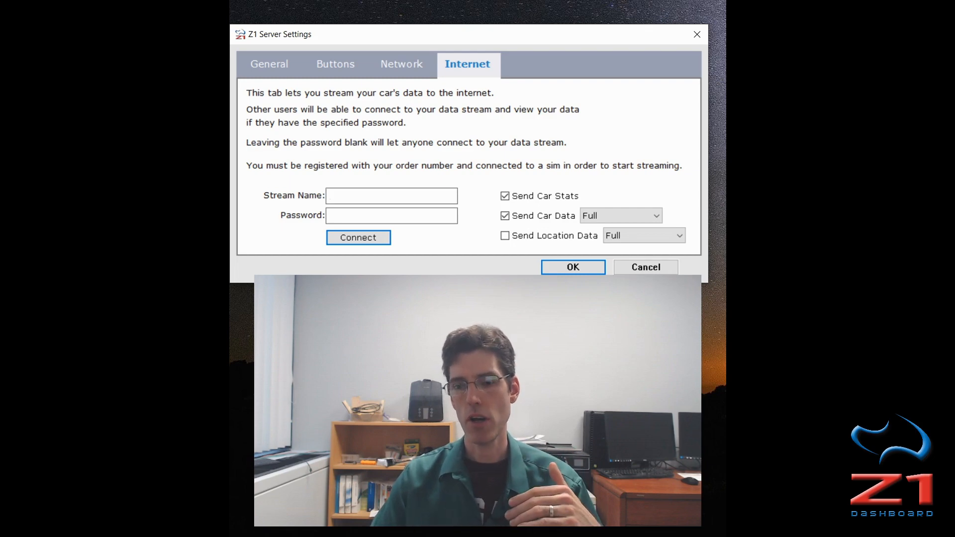
# Enter 'Russell Test Server' as the internet stream name
pyautogui.click(392, 195)
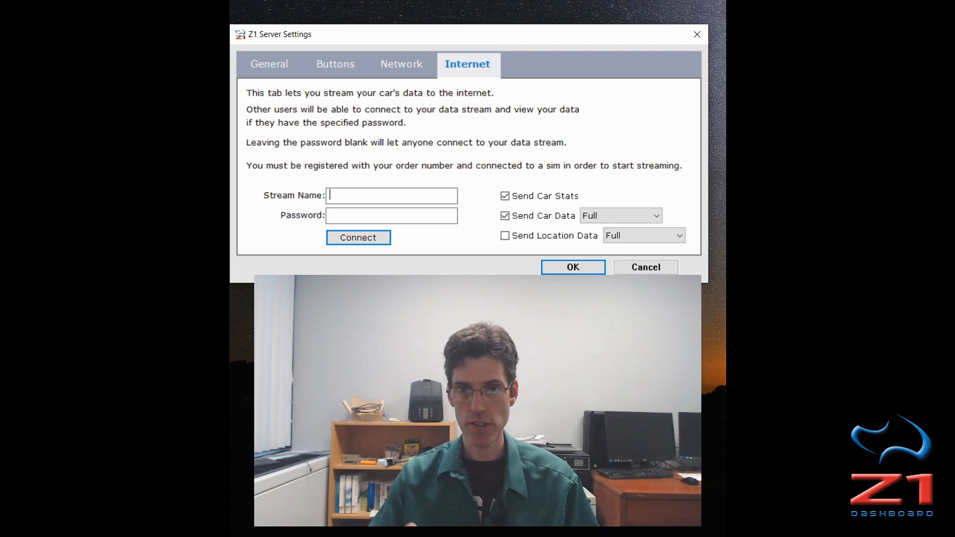
pyautogui.write('Russel')
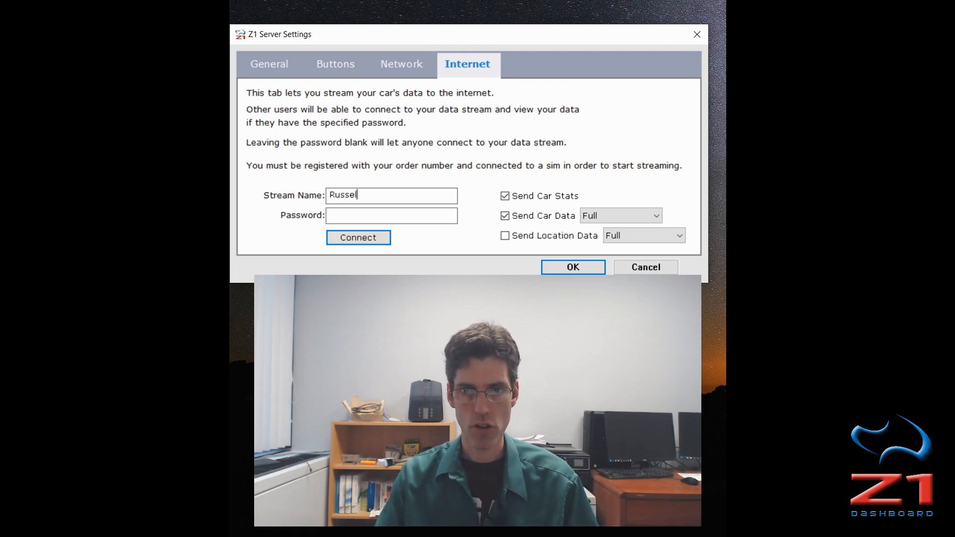
pyautogui.write('l')
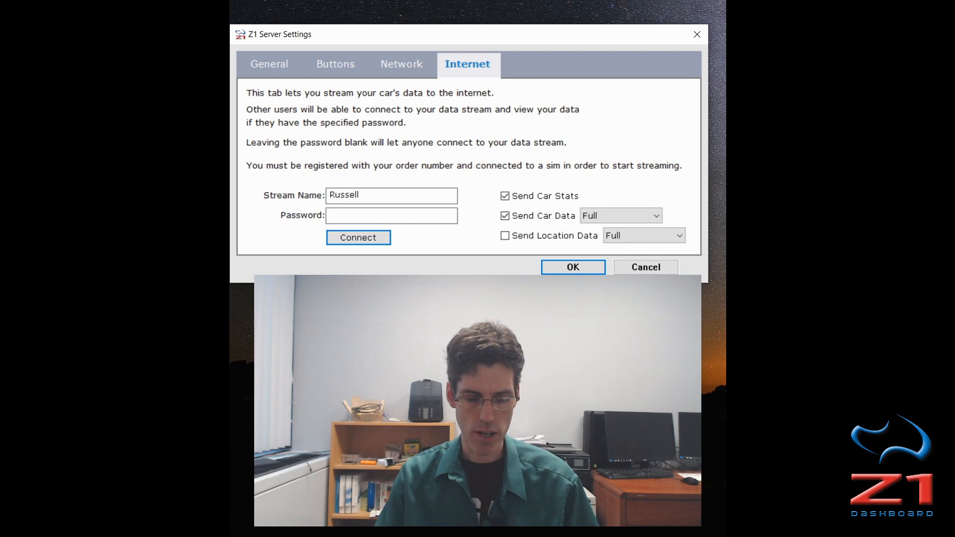
pyautogui.write('Test Serv')
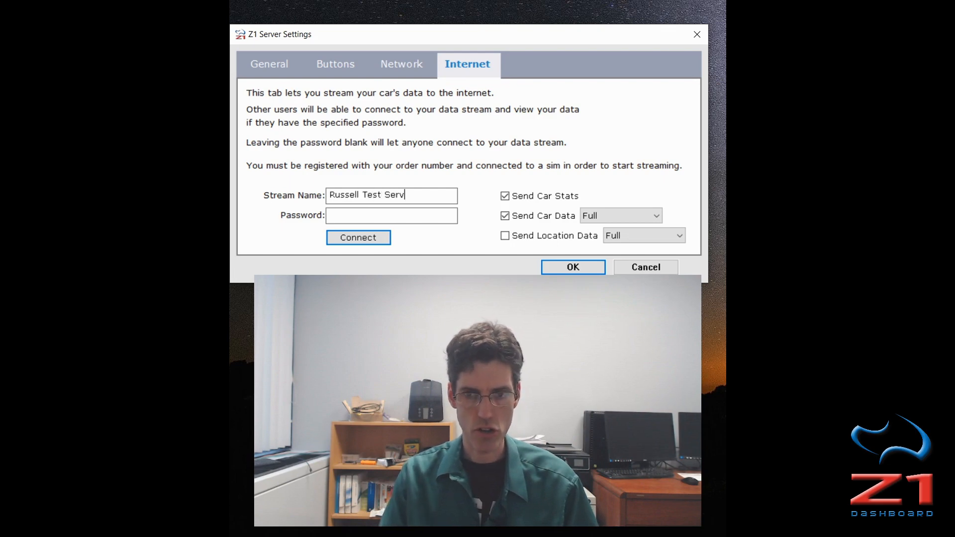
pyautogui.write('er')
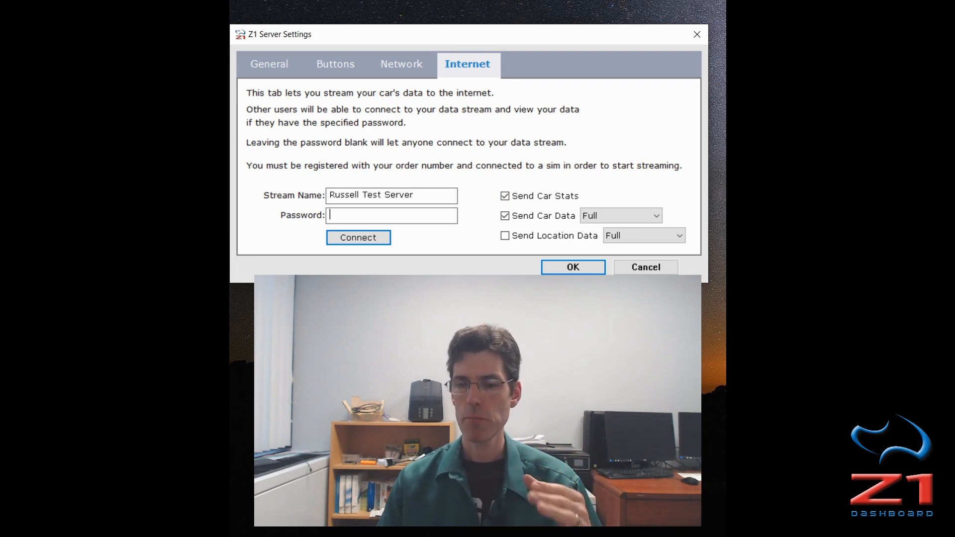
pyautogui.moveTo(505, 195)
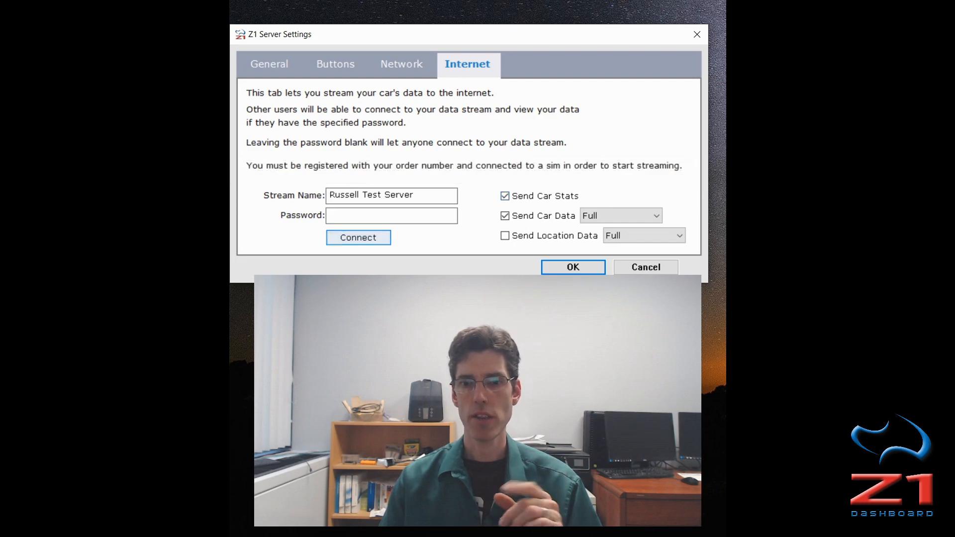
# Connect the Russell Test Server stream and dismiss the 'Connected...' message
pyautogui.click(357, 237)
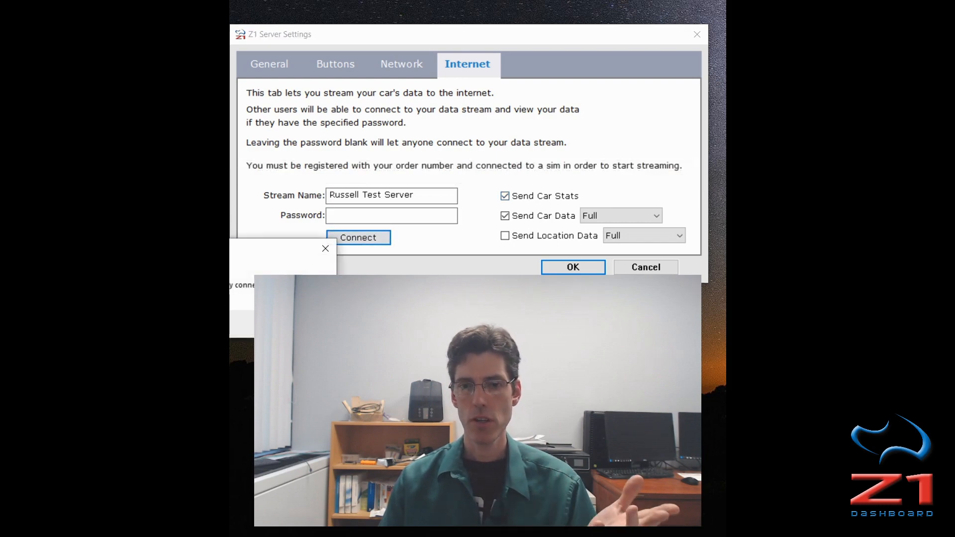
pyautogui.click(357, 238)
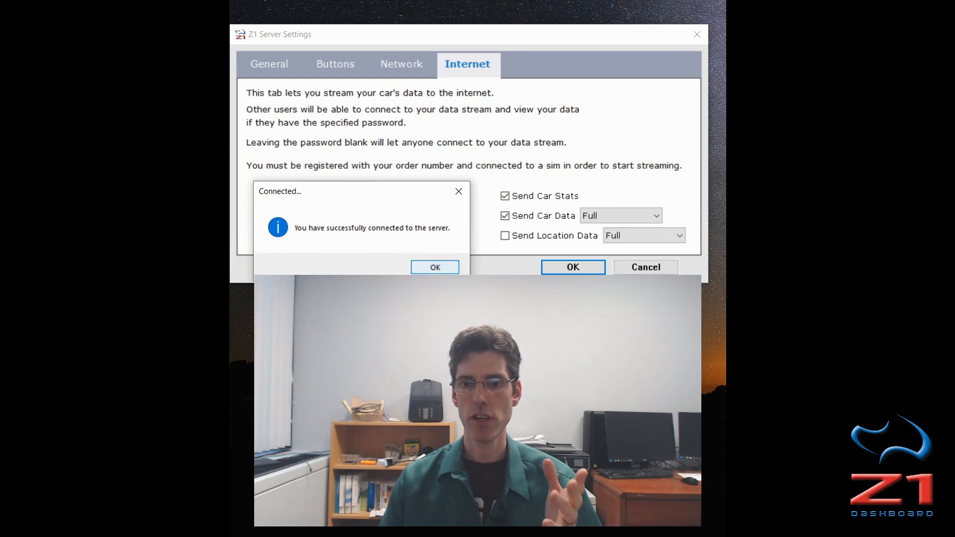
pyautogui.click(434, 266)
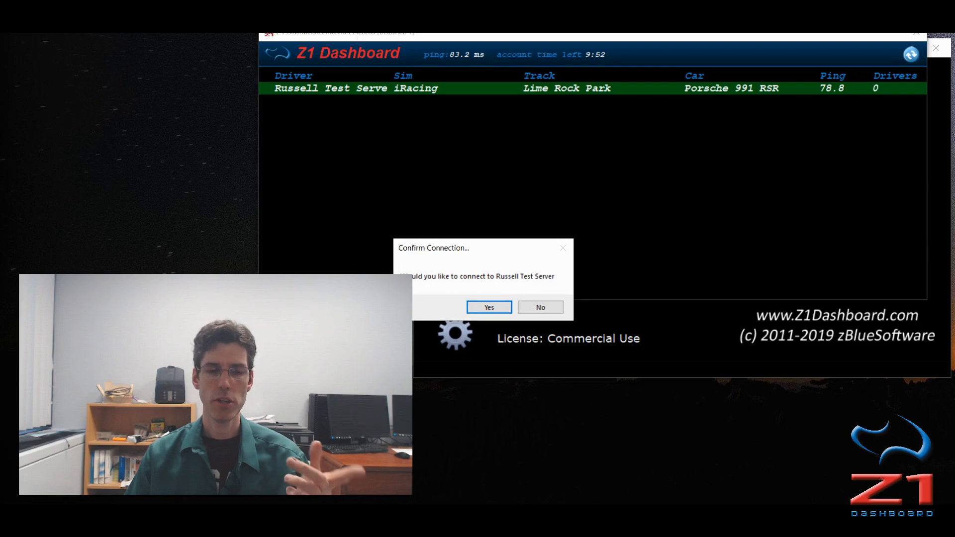
# Move the Confirm Connection prompt and accept connecting to Russell Test Server
pyautogui.moveTo(475, 248); pyautogui.dragTo(493, 185)
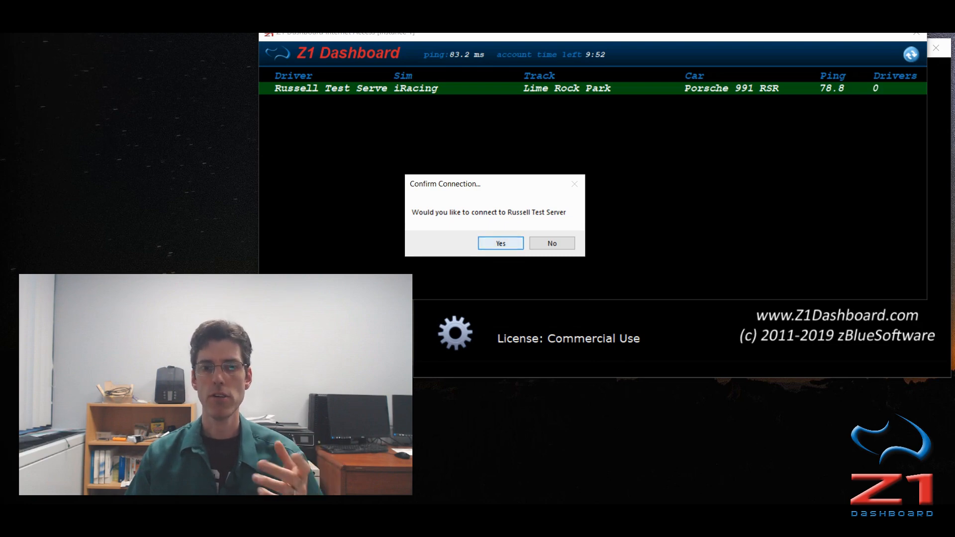
pyautogui.click(500, 243)
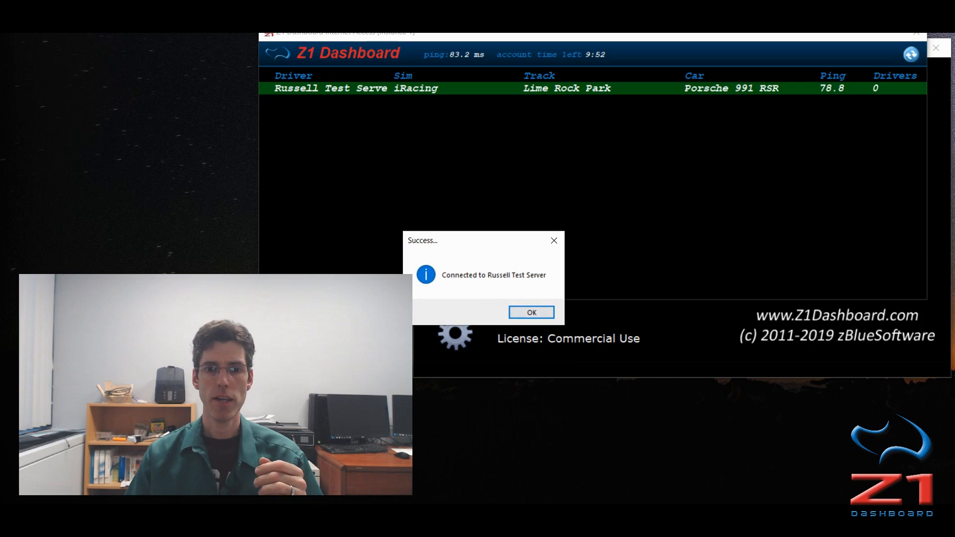
# Dismiss the Success message, then switch from Road Car Dash to Silverado Dash
pyautogui.click(531, 312)
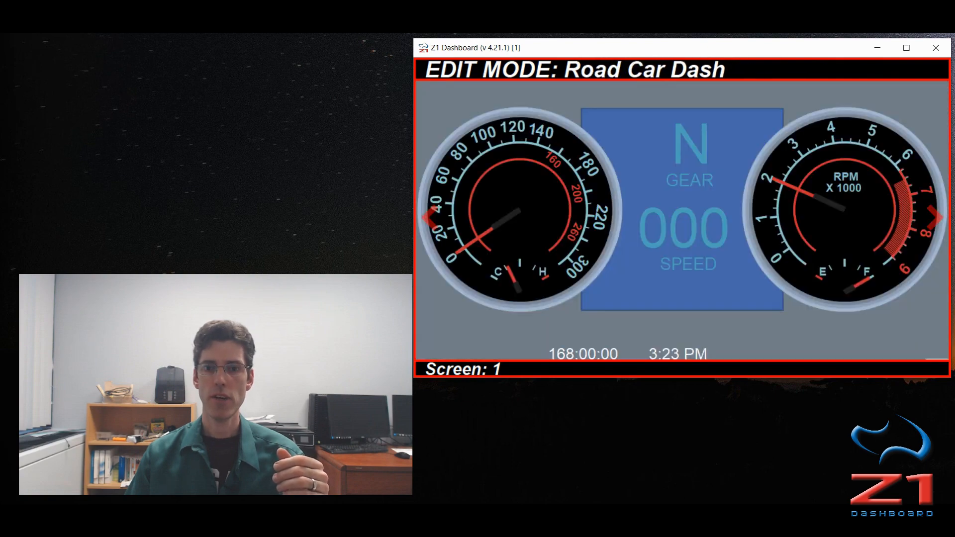
pyautogui.click(937, 217)
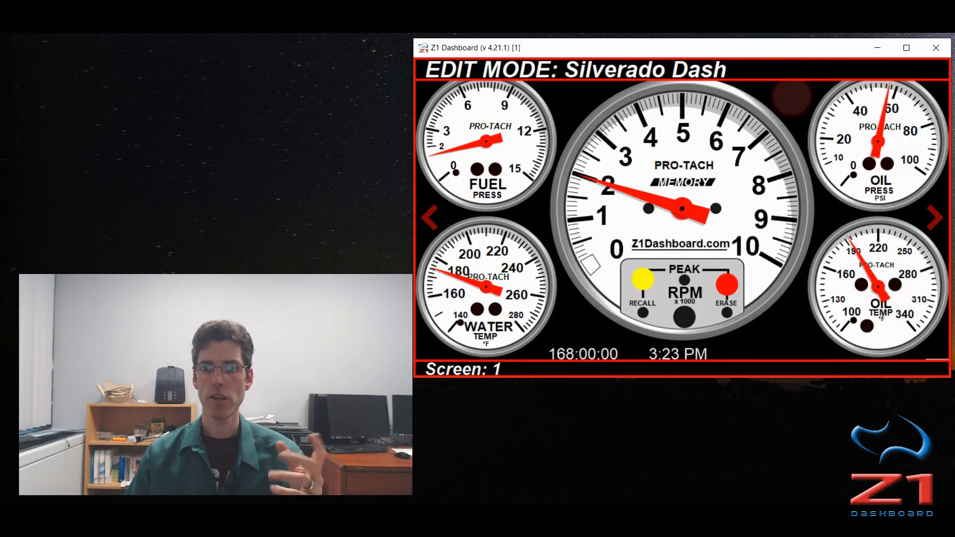
# Cycle forward two dashboard layouts from Silverado Dash to Telemetry Dash 1
pyautogui.click(935, 217)
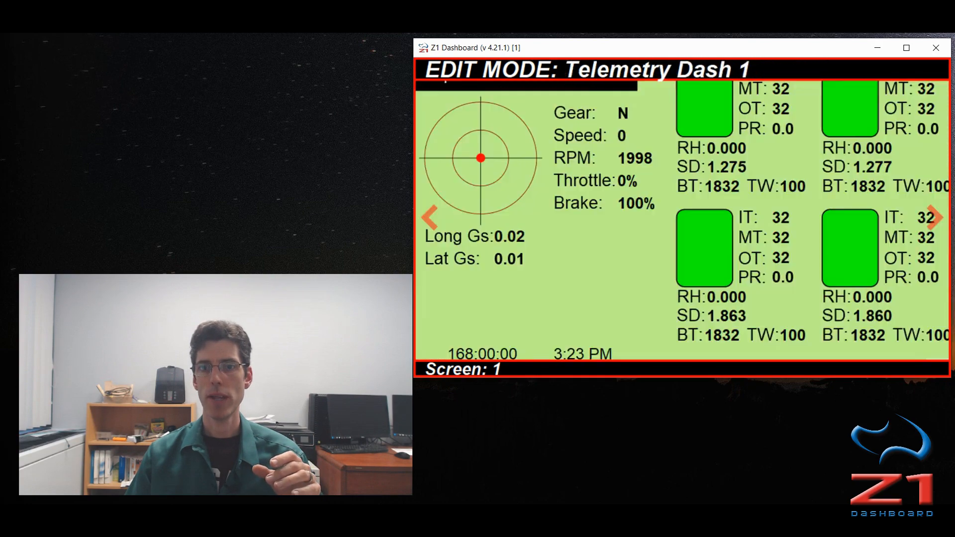
pyautogui.click(934, 218)
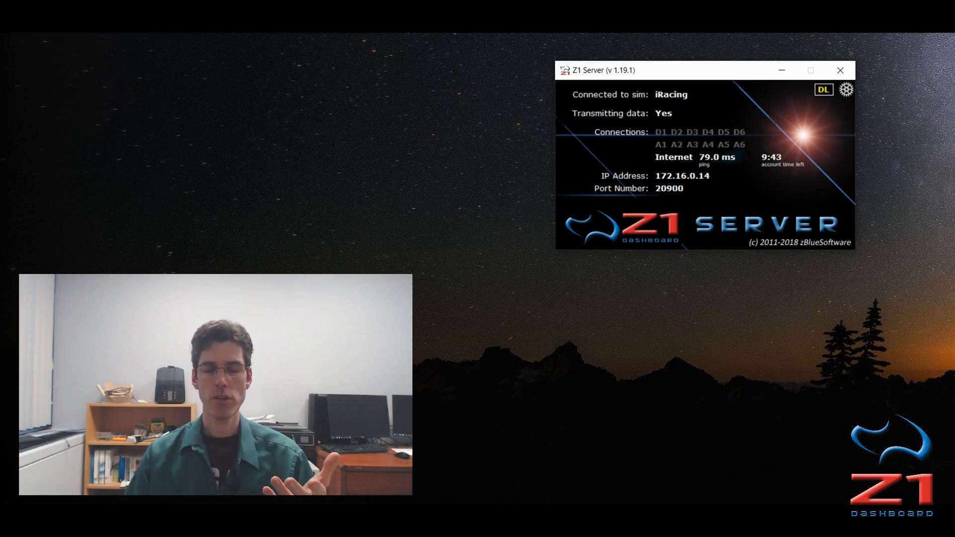
# Open the Z1 Server Settings window on its General page
pyautogui.click(846, 89)
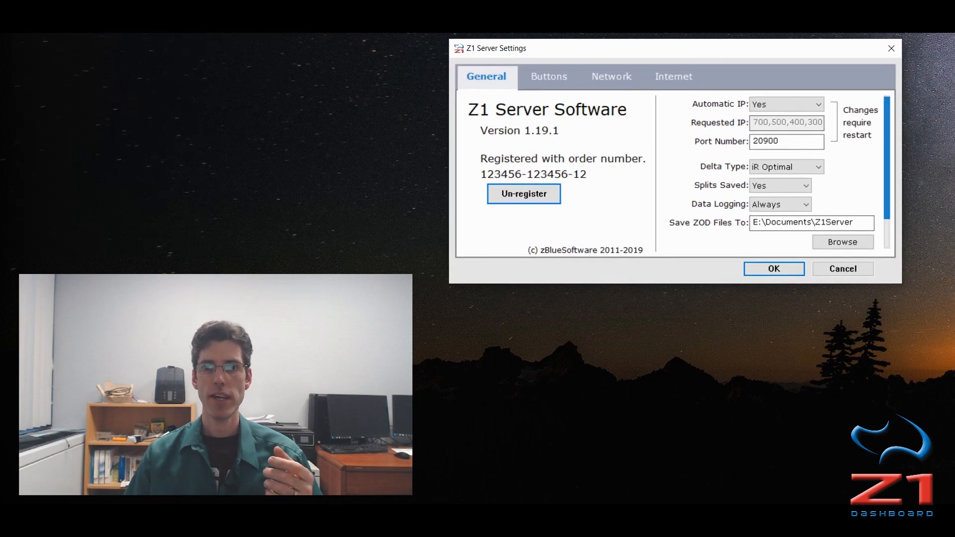
# Disconnect the internet stream from the Internet tab and acknowledge the Disconnected message
pyautogui.click(674, 77)
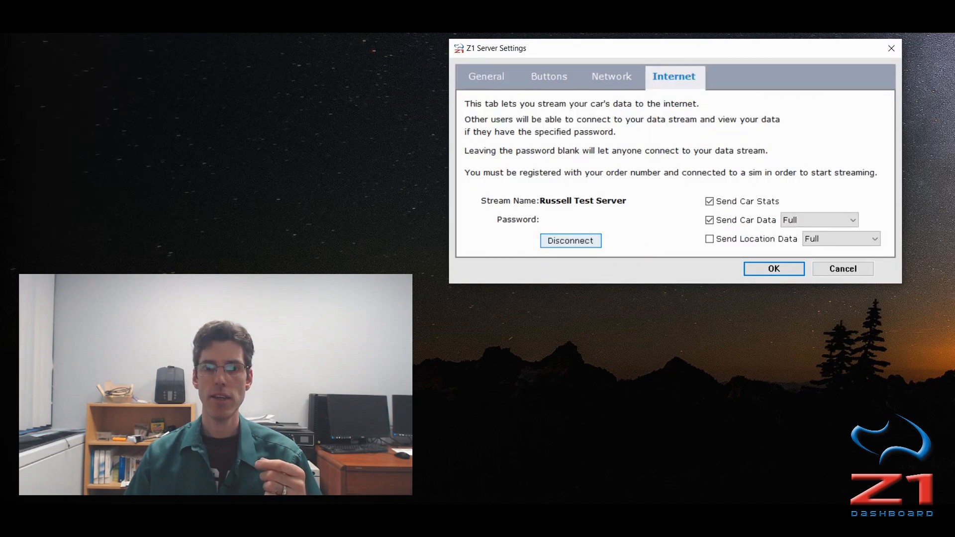
pyautogui.click(569, 241)
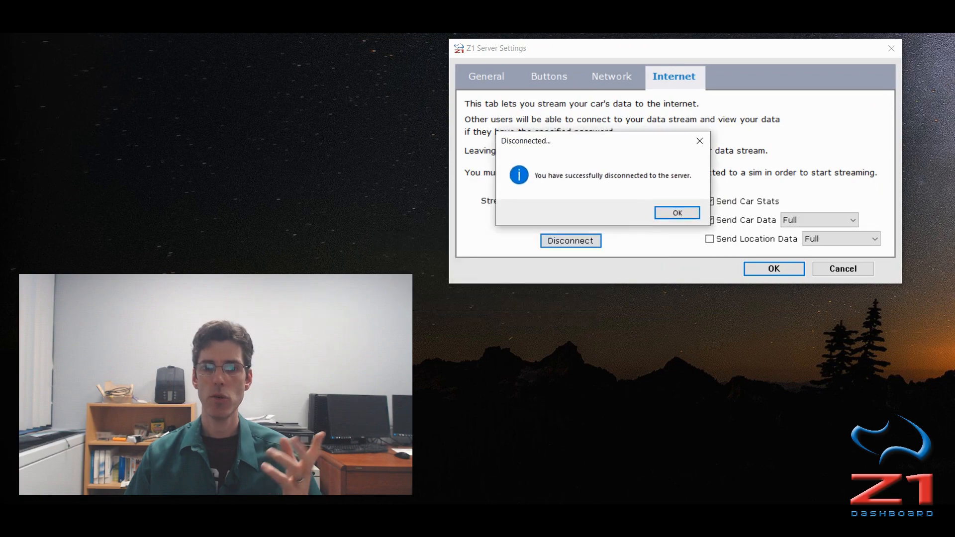
pyautogui.click(677, 212)
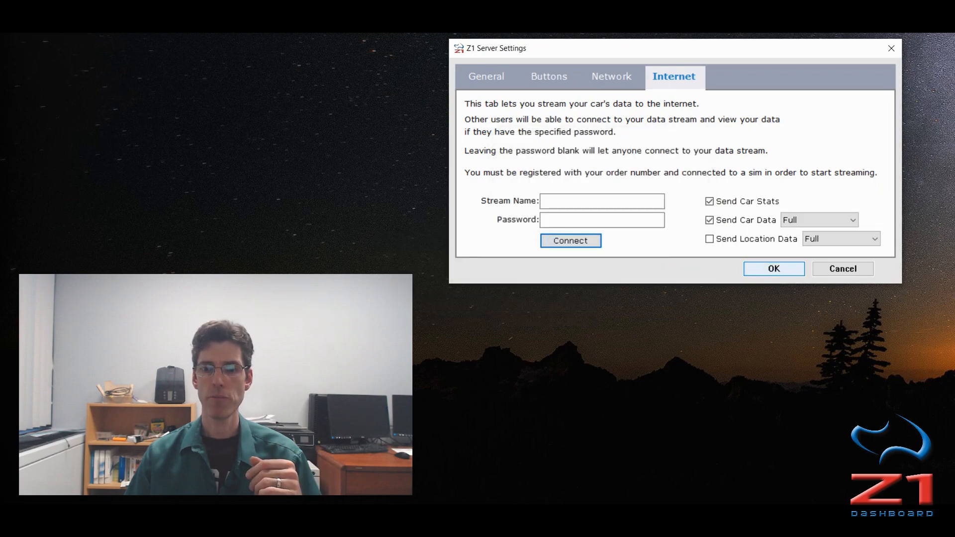